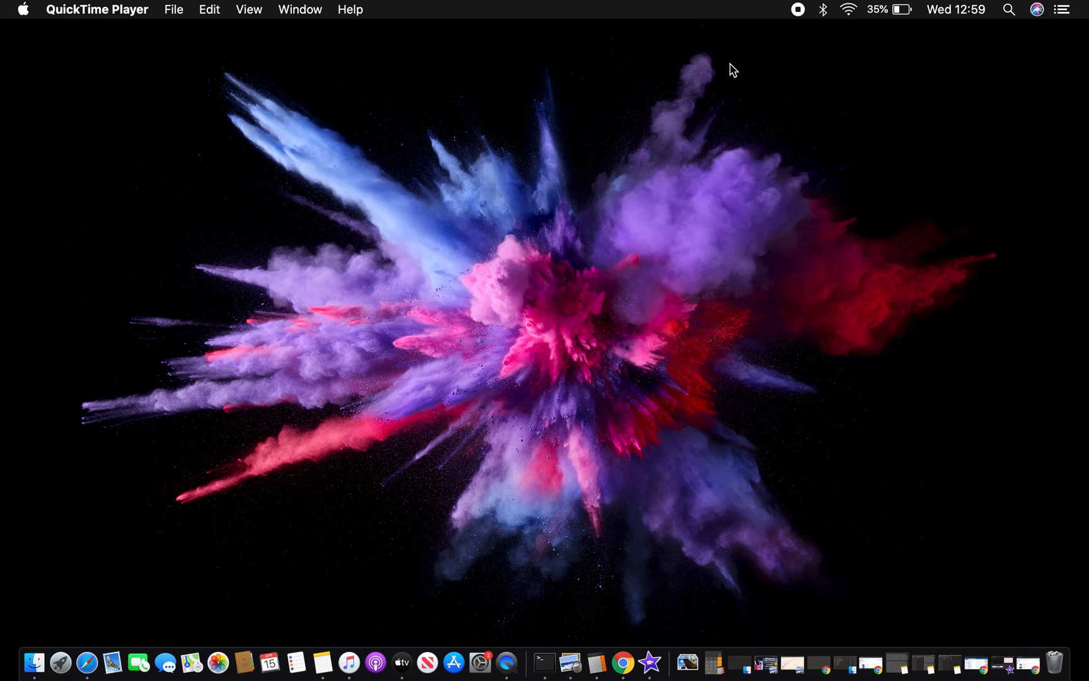
mouse_move(735, 26)
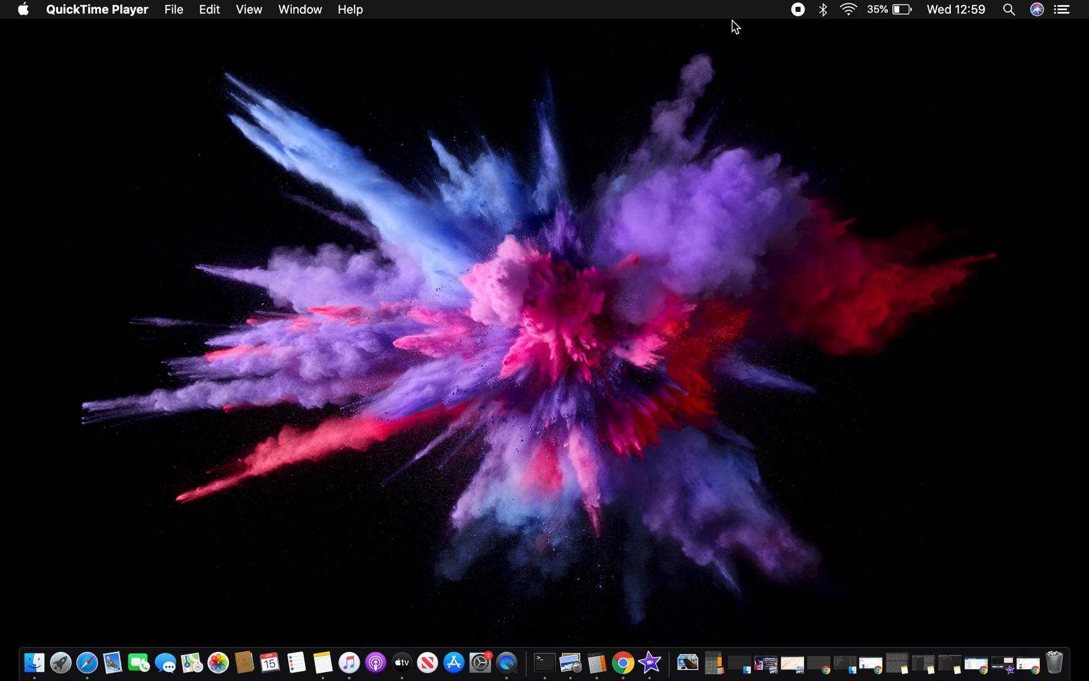
mouse_move(740, 14)
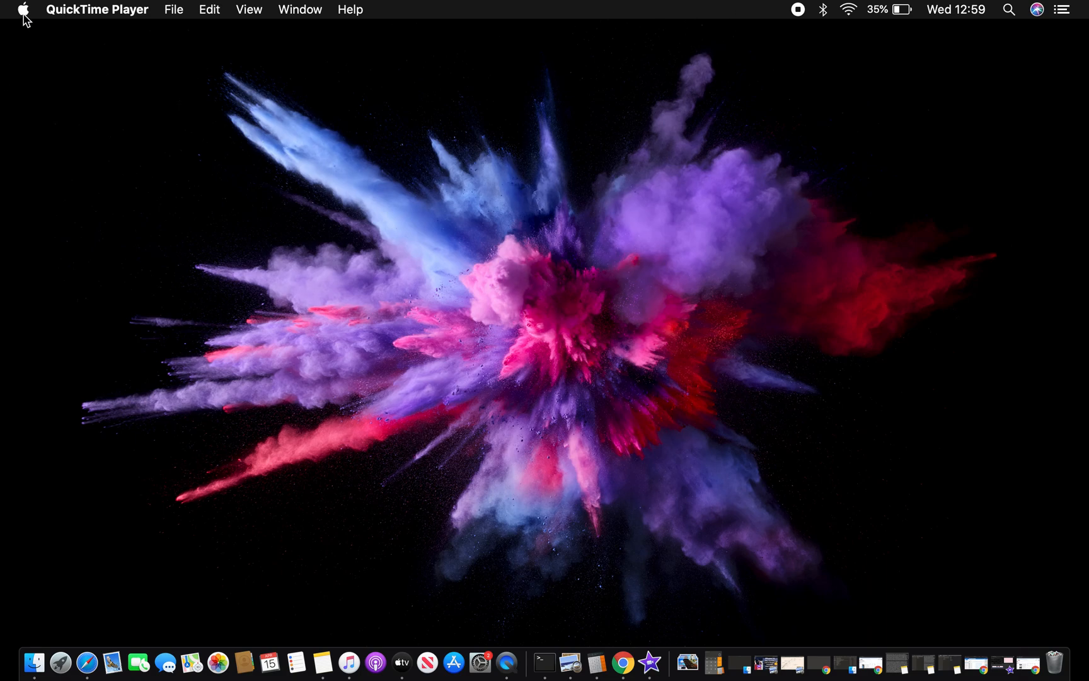
mouse_move(26, 21)
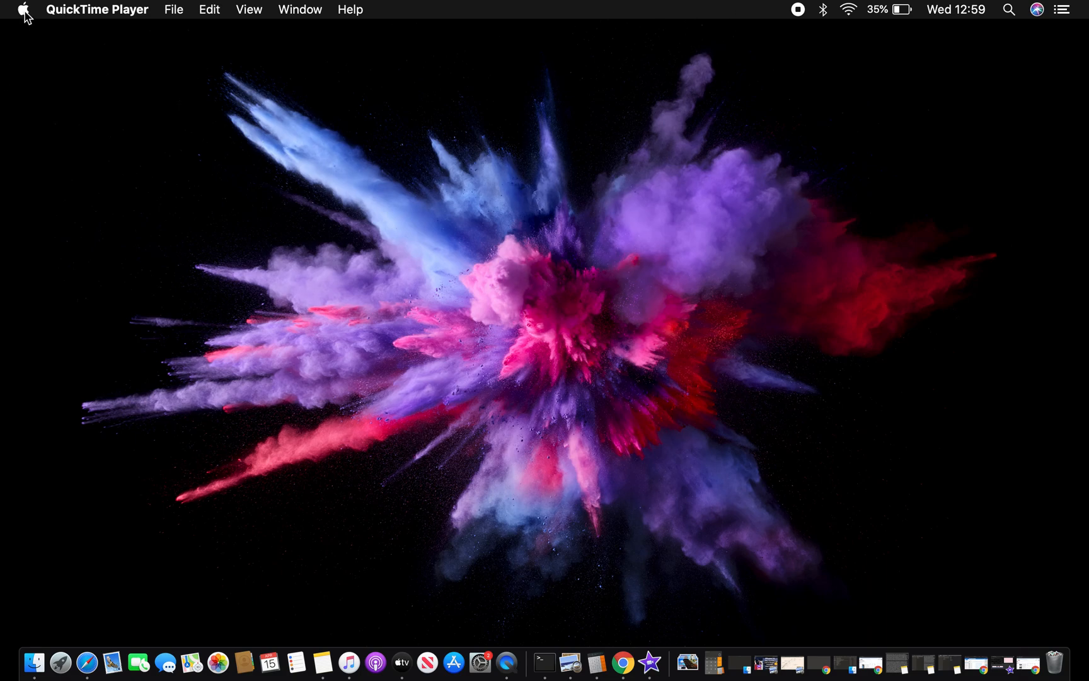
Launch System Preferences from the Apple menu to show all preference panes.
click(21, 10)
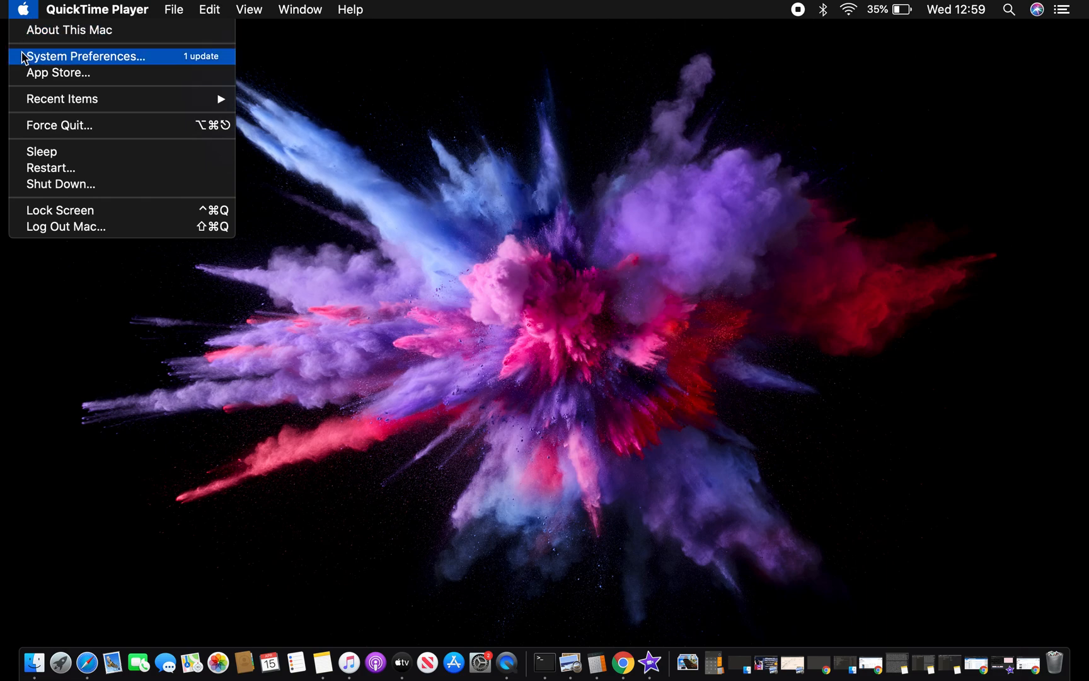
mouse_move(22, 65)
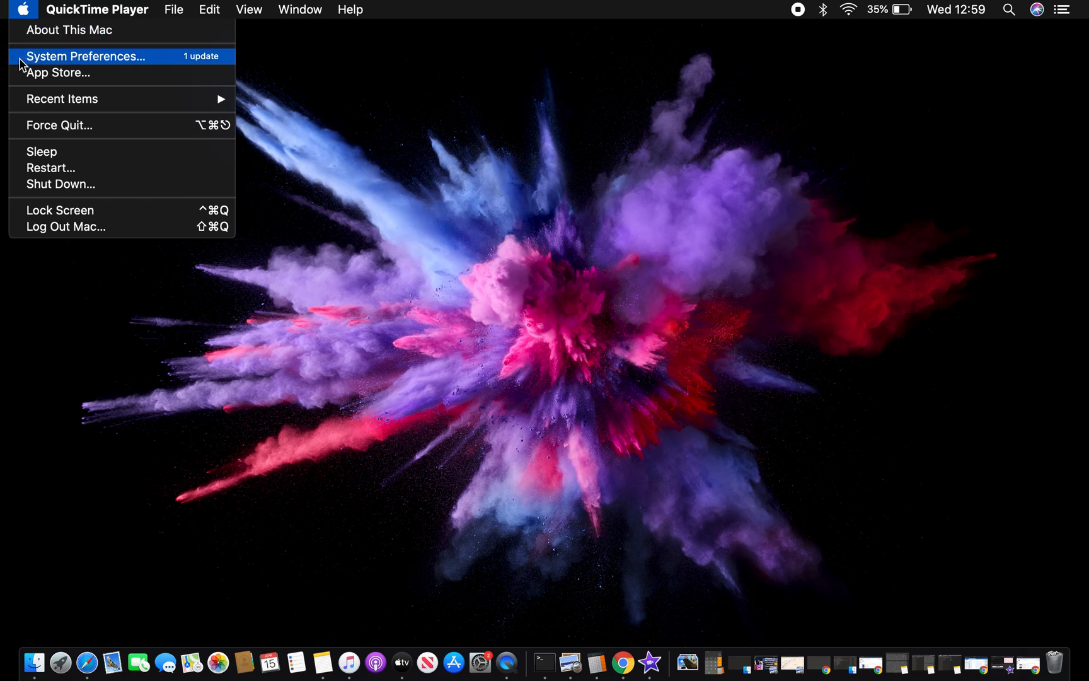
click(86, 57)
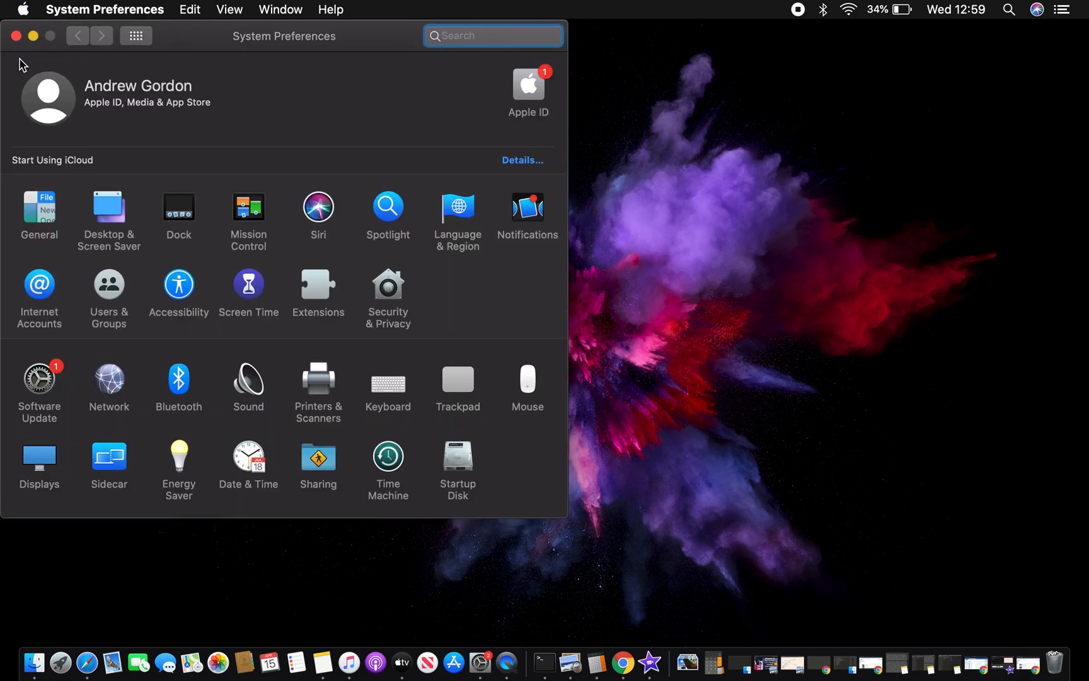
mouse_move(46, 155)
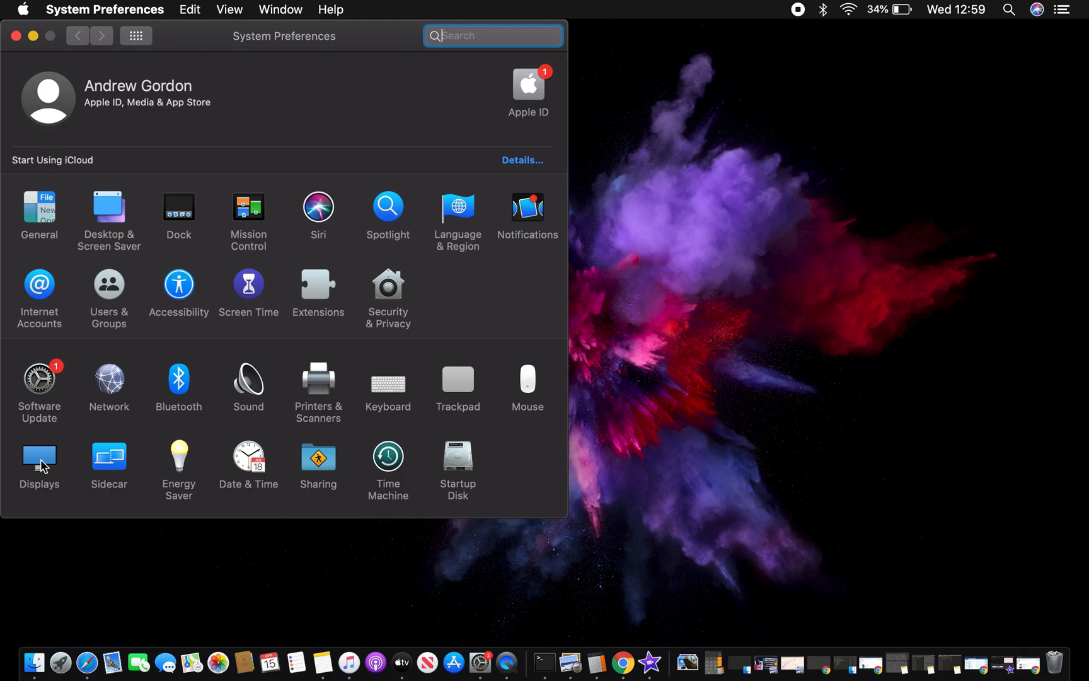
In Displays, enable 'Show mirroring options in the menu bar when available'.
click(39, 458)
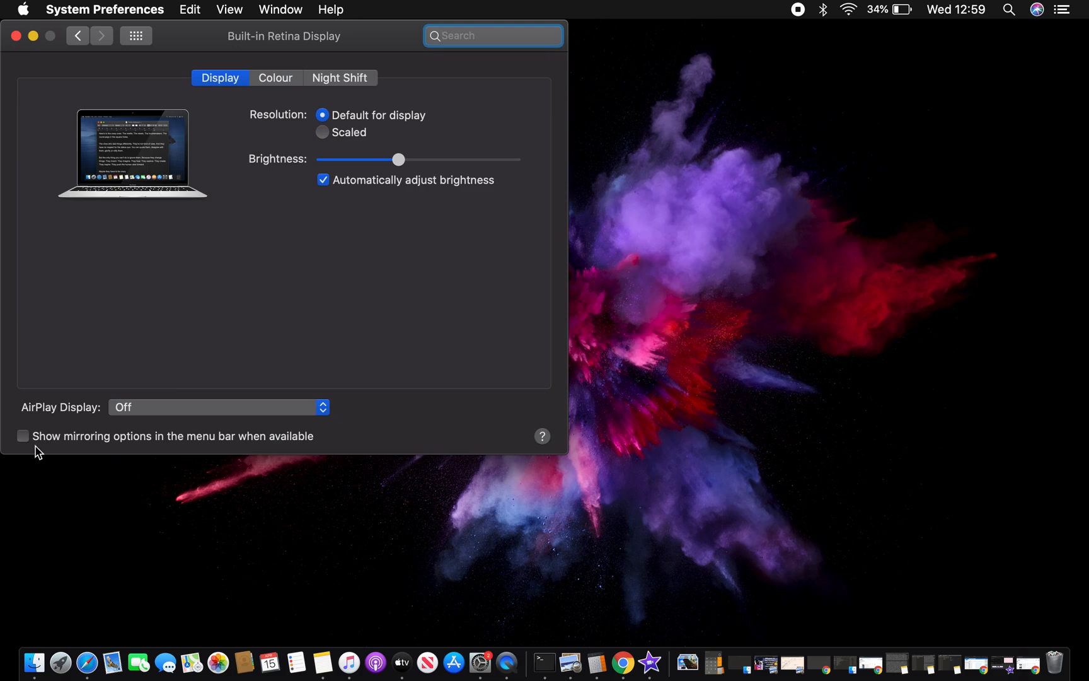
mouse_move(46, 447)
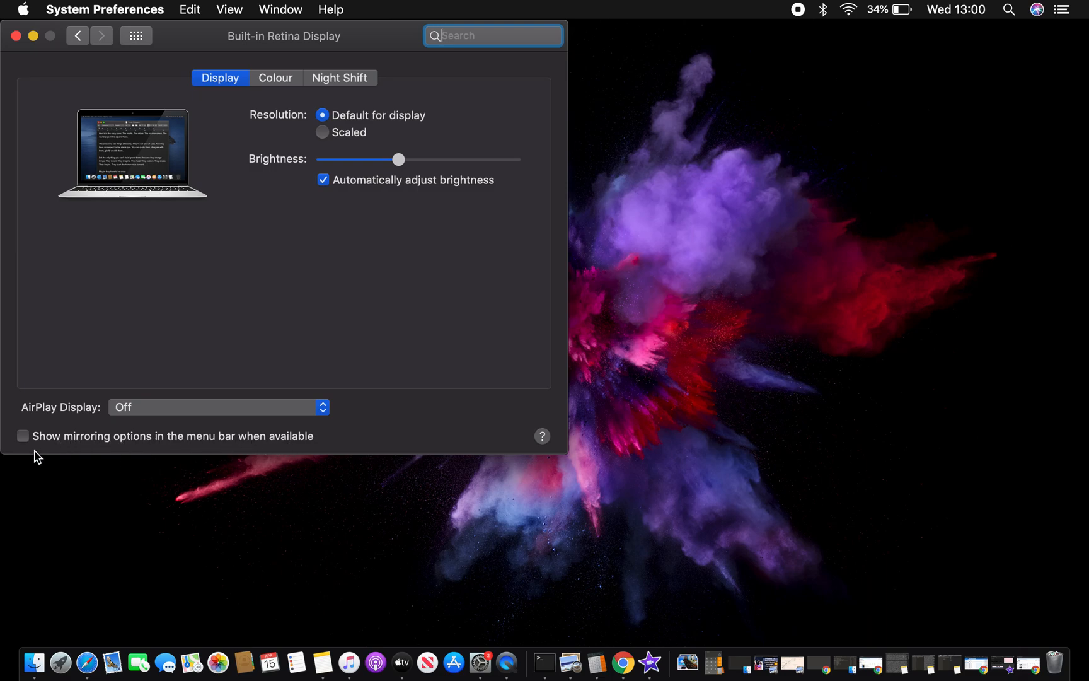
click(23, 434)
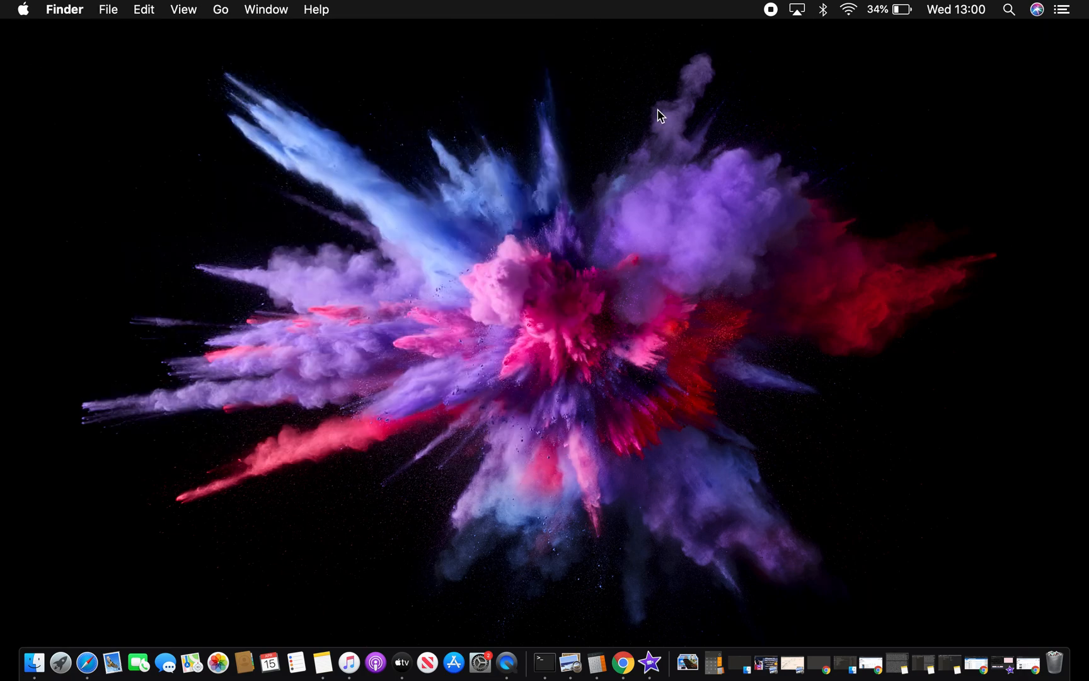
mouse_move(787, 28)
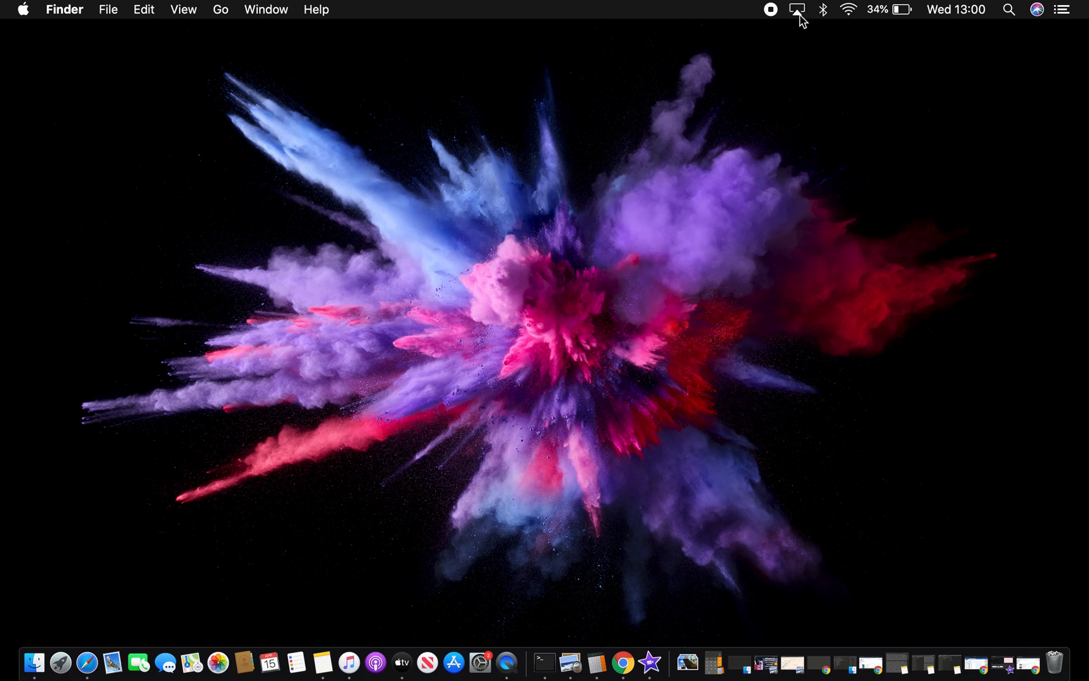
mouse_move(799, 15)
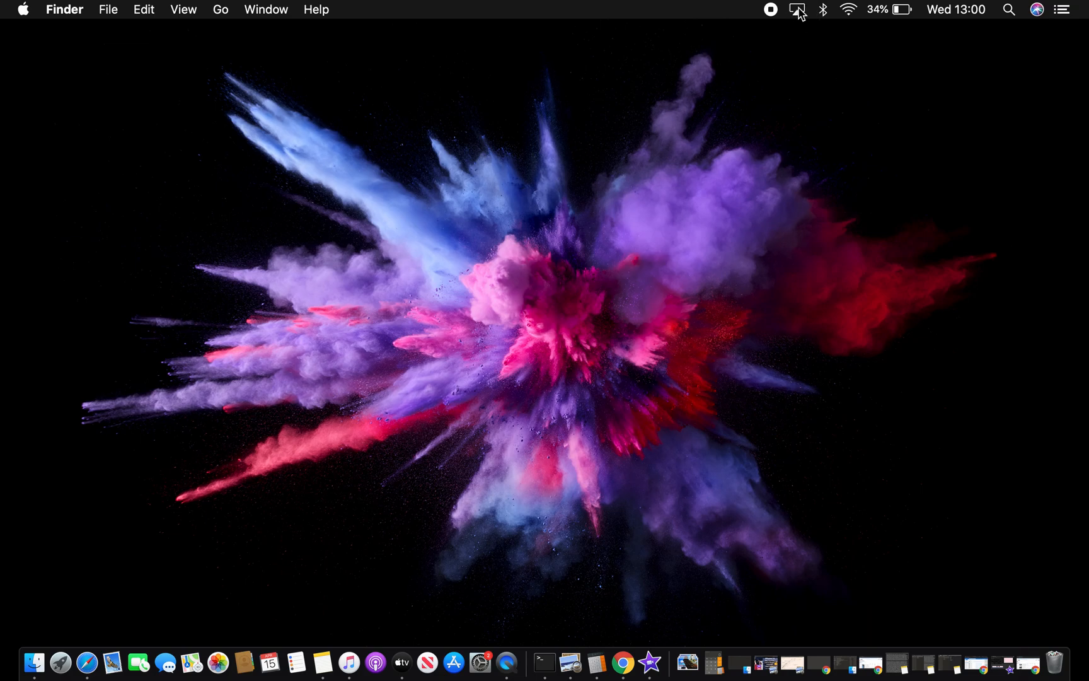
mouse_move(160, 112)
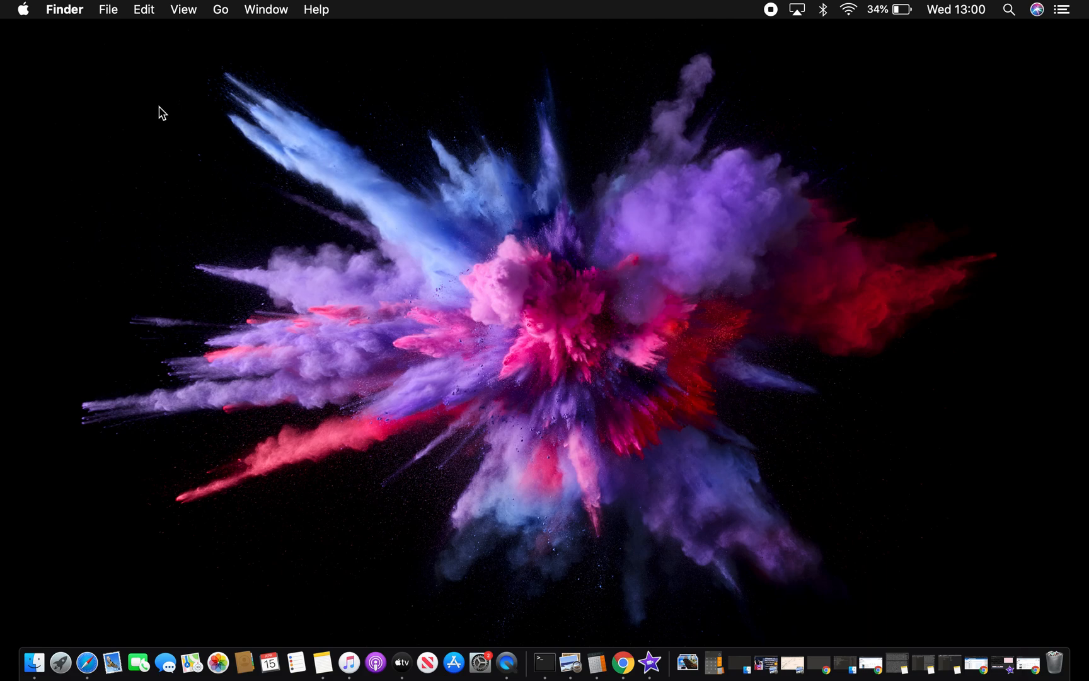
Reopen Displays from the Apple menu and disable 'Show mirroring options in the menu bar'.
click(23, 9)
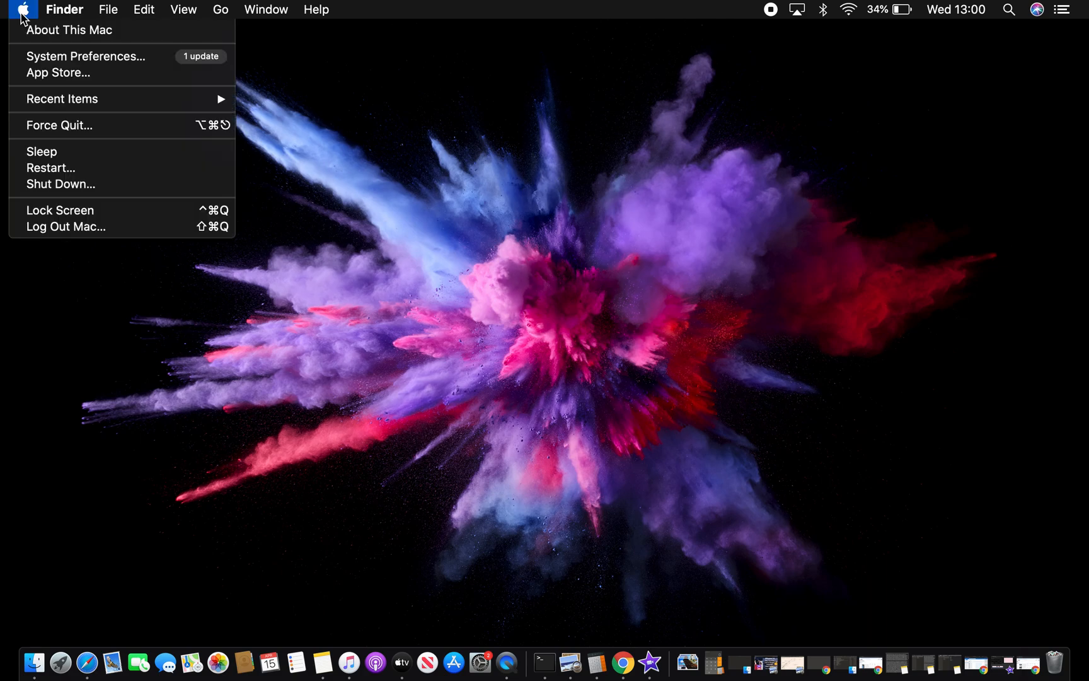
click(23, 9)
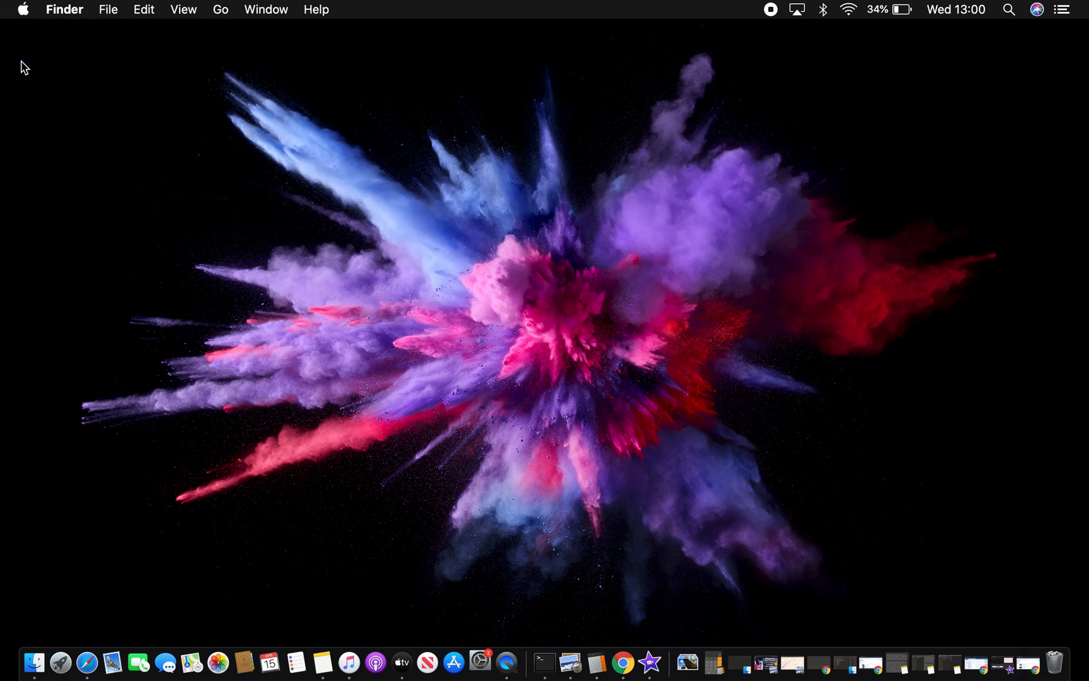
click(478, 661)
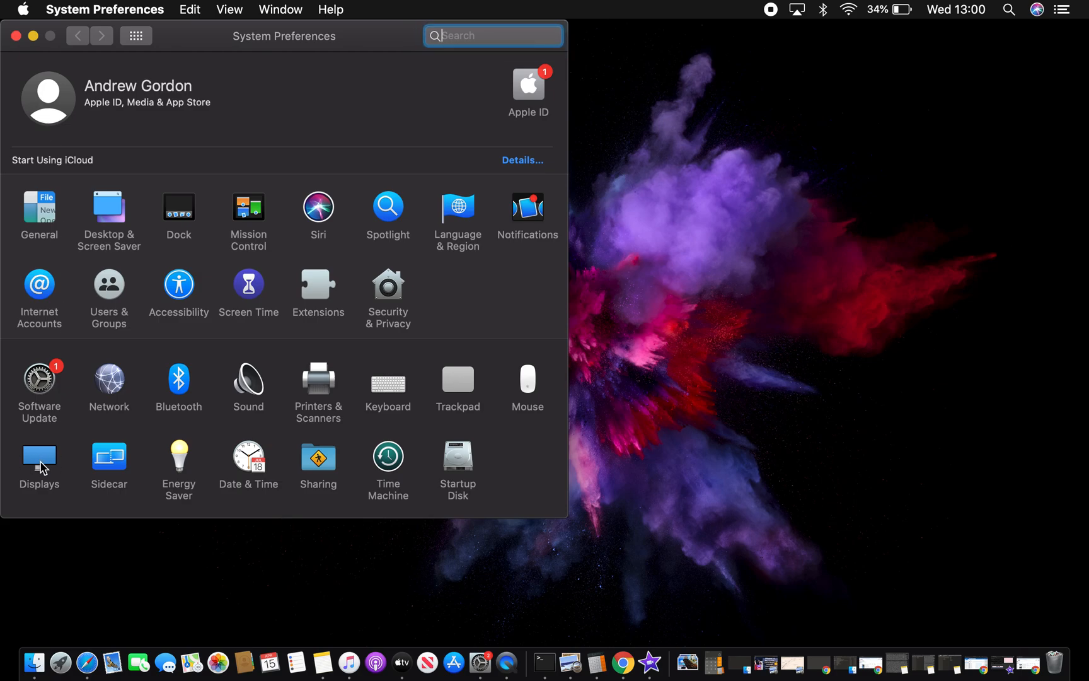
click(39, 462)
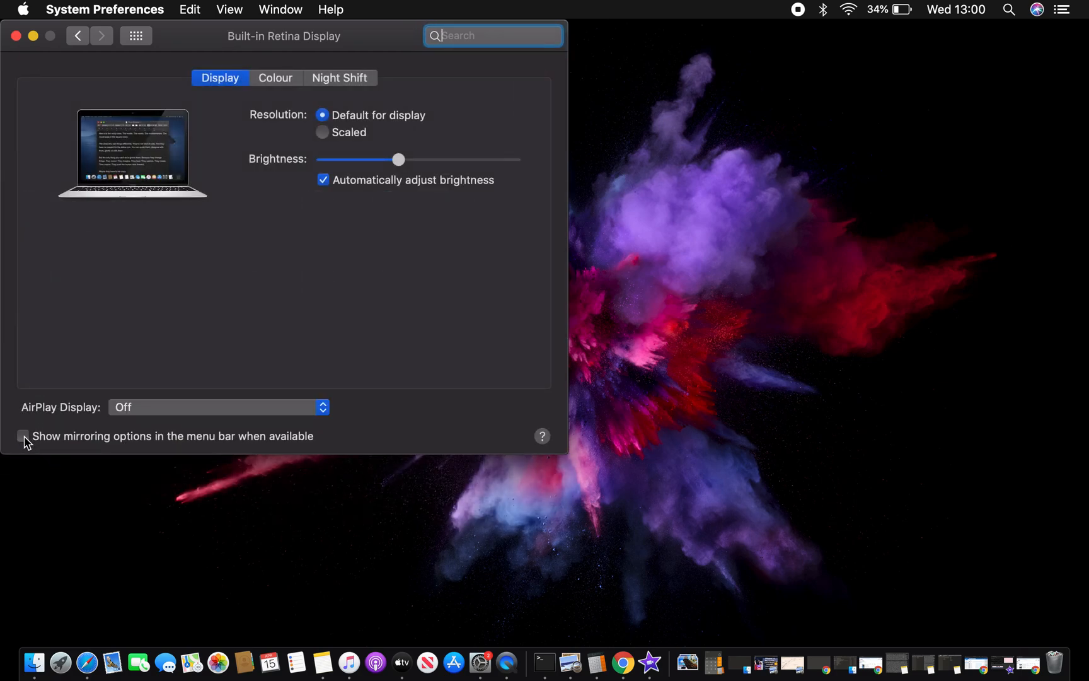